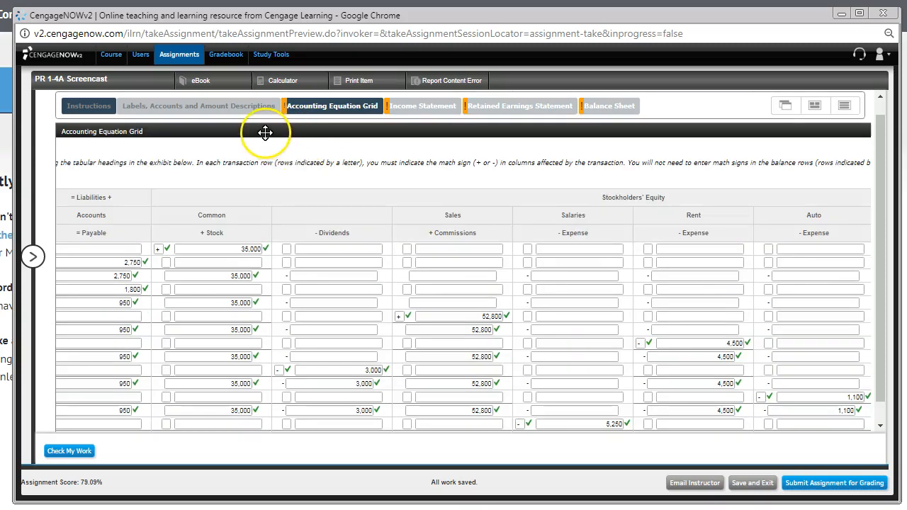
mouse_move(377, 233)
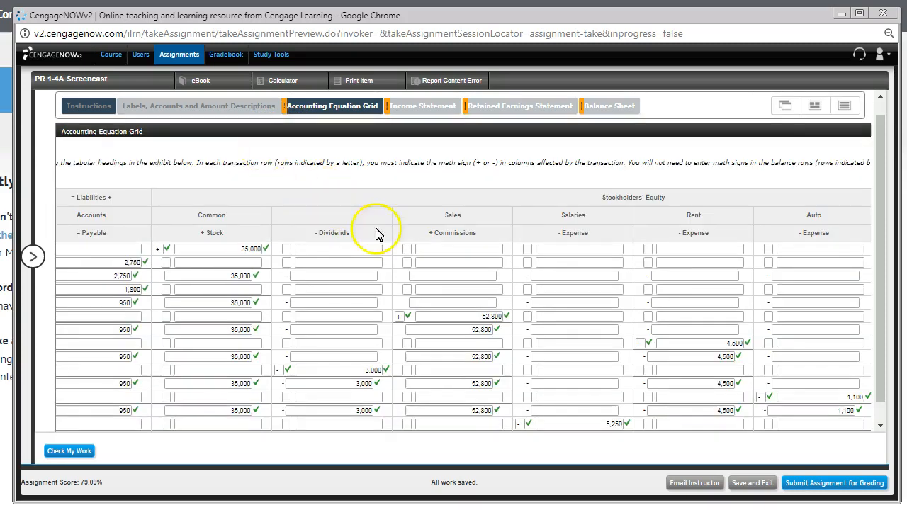
mouse_move(882, 253)
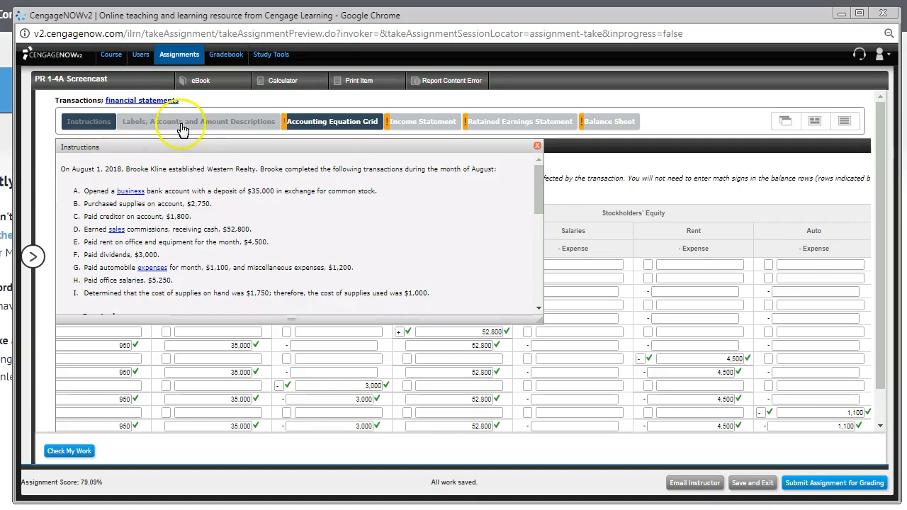
- Place the August transaction instructions side by side with the accounting equation grid
click(333, 122)
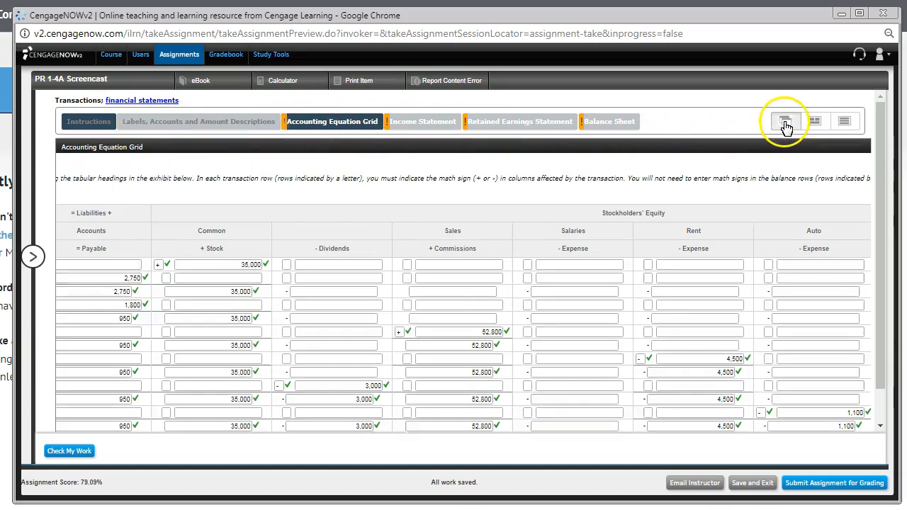
click(785, 121)
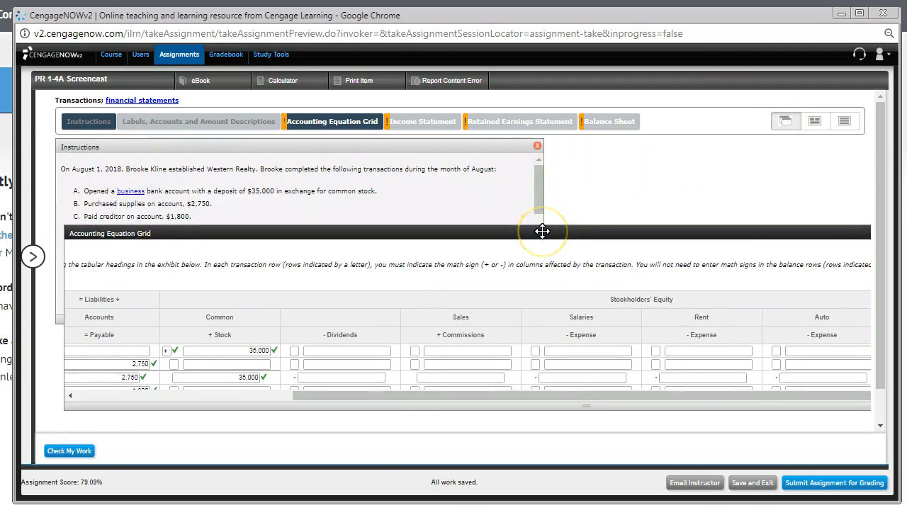
click(814, 121)
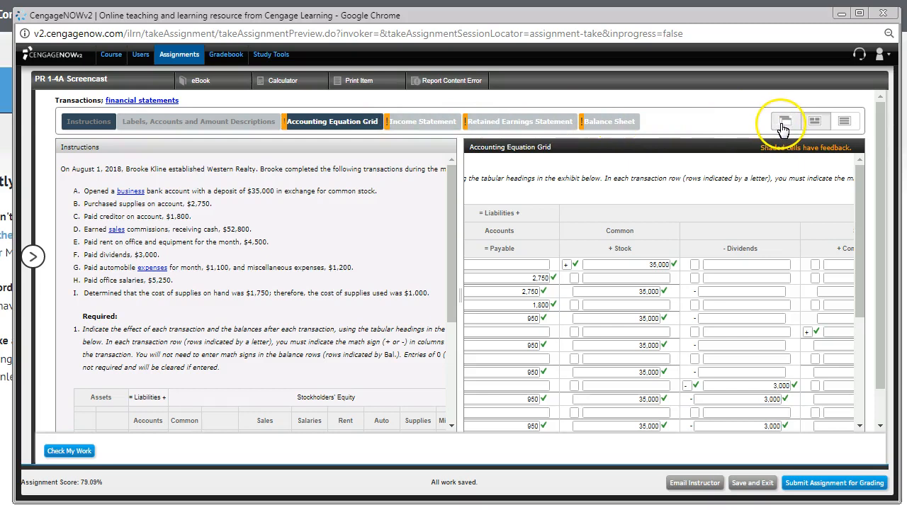
- Show the Income Statement task beside the equation grid with the Labels, Accounts and Amount Descriptions list open
click(785, 121)
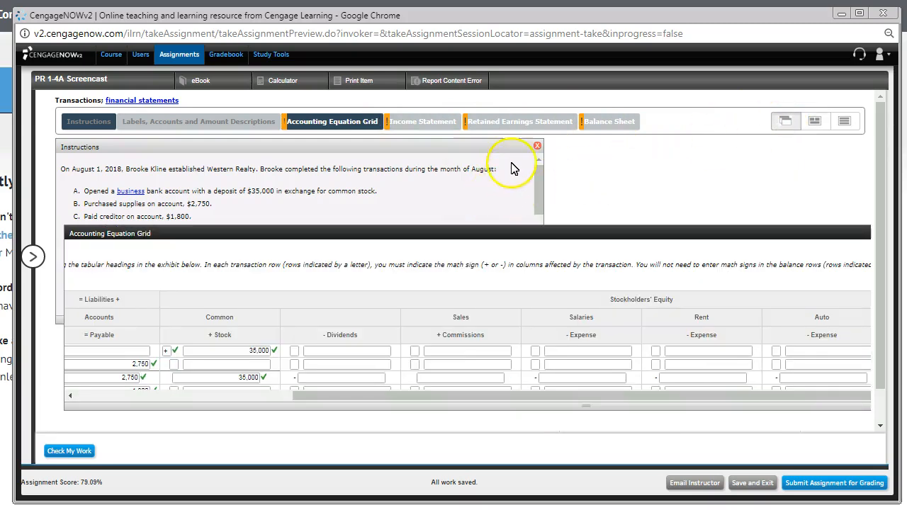
click(537, 145)
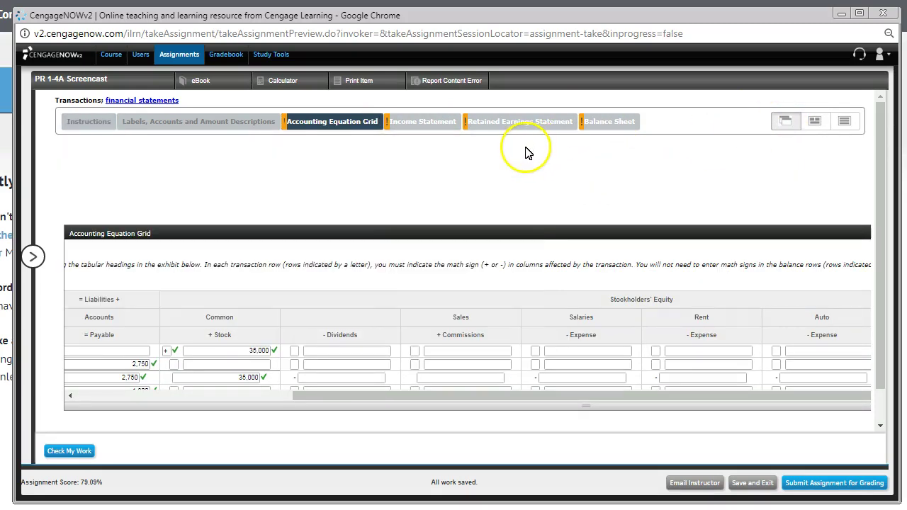
click(198, 122)
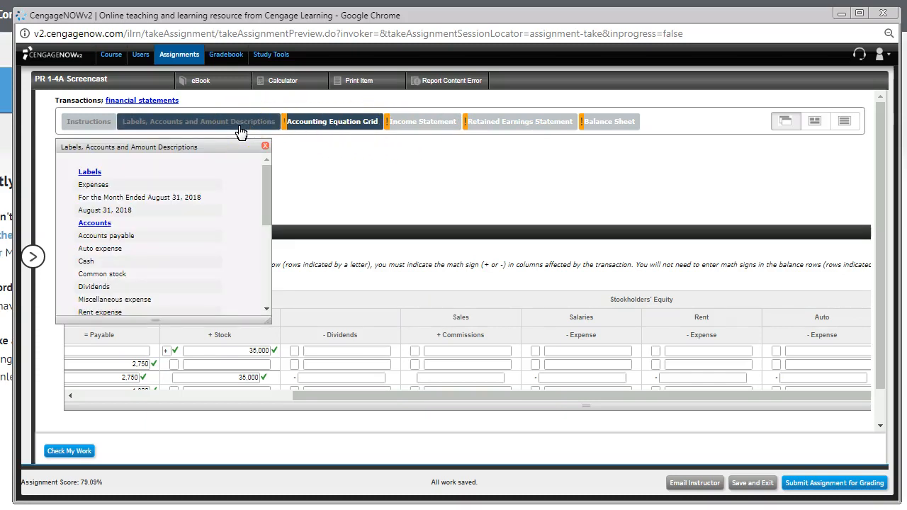
mouse_move(416, 127)
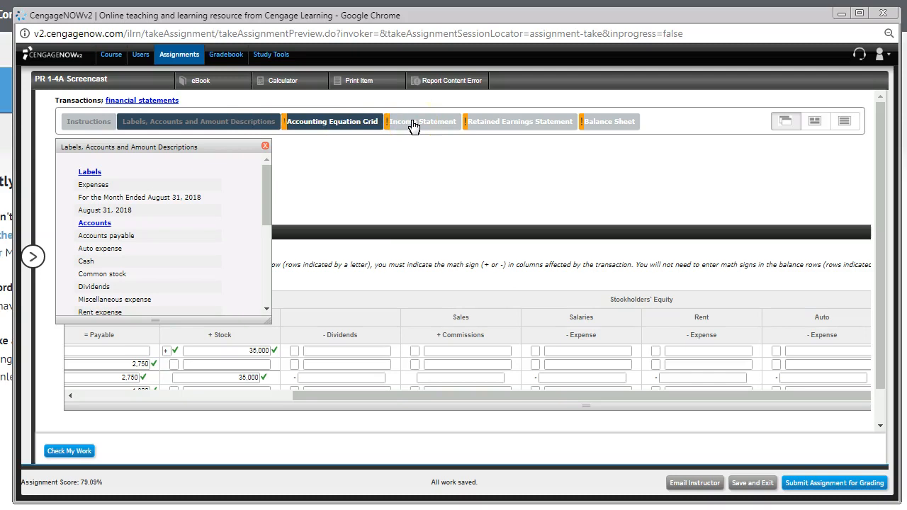
click(422, 122)
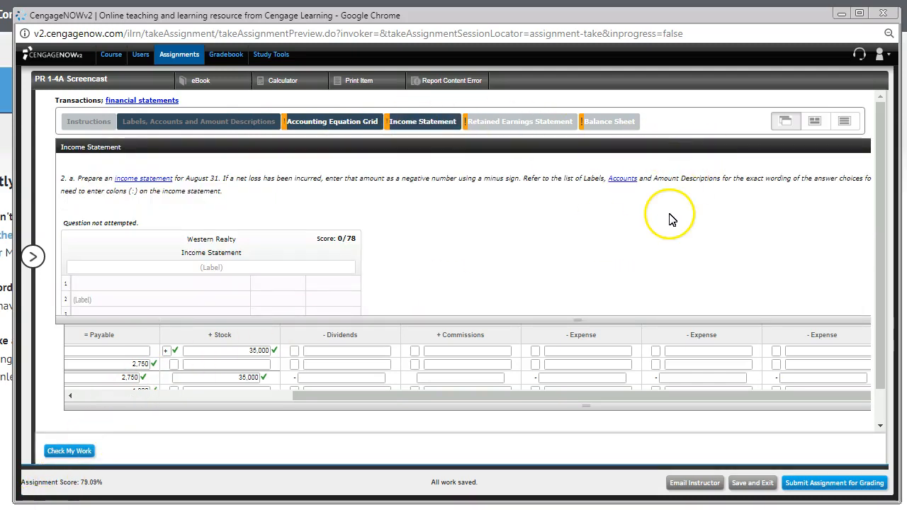
mouse_move(813, 122)
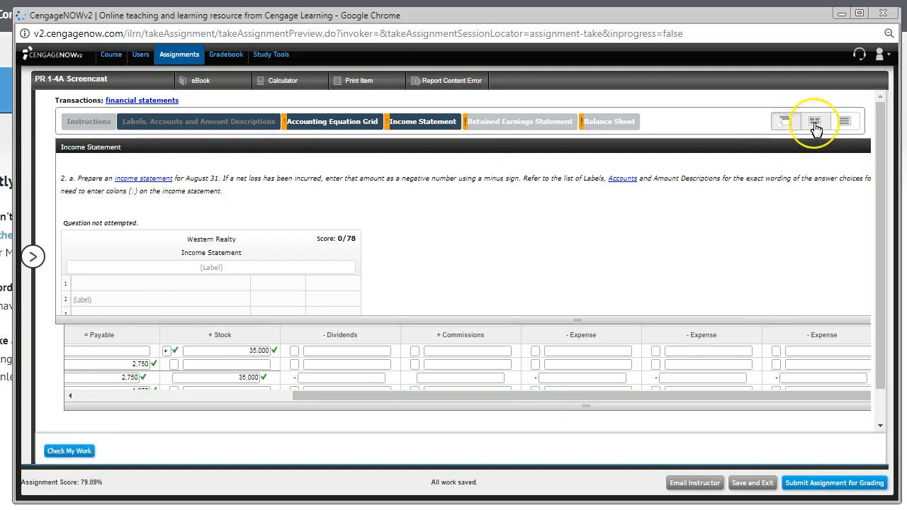
click(813, 122)
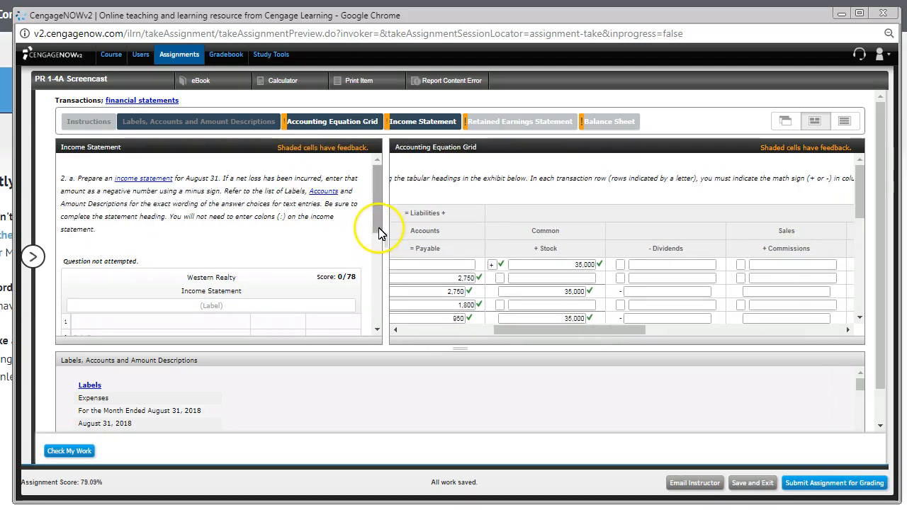
- Fill the statement's date heading with 'For the Month Ended August 31, 2018' from the Labels list
scroll(down, 3)
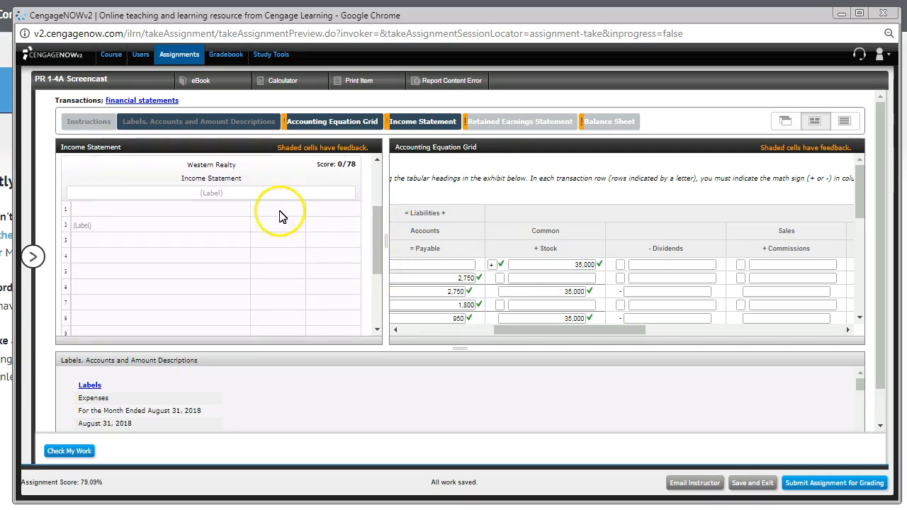
click(211, 193)
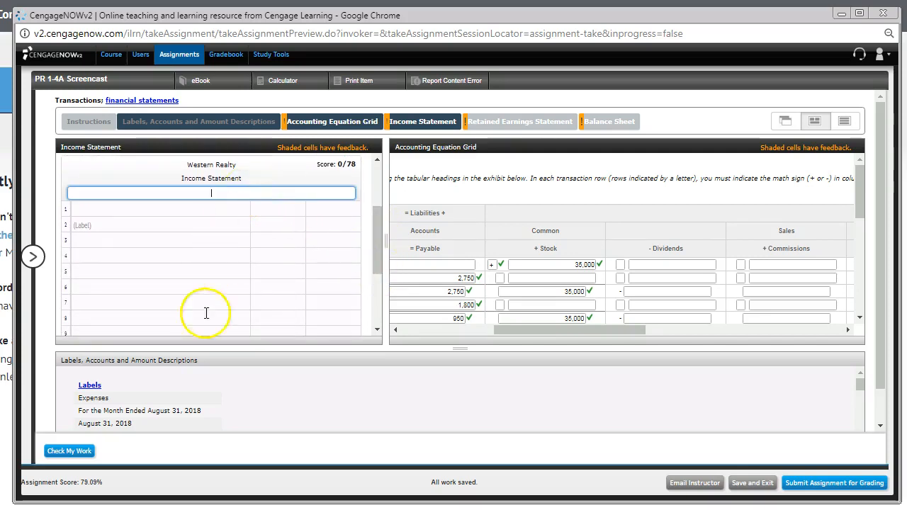
mouse_move(130, 411)
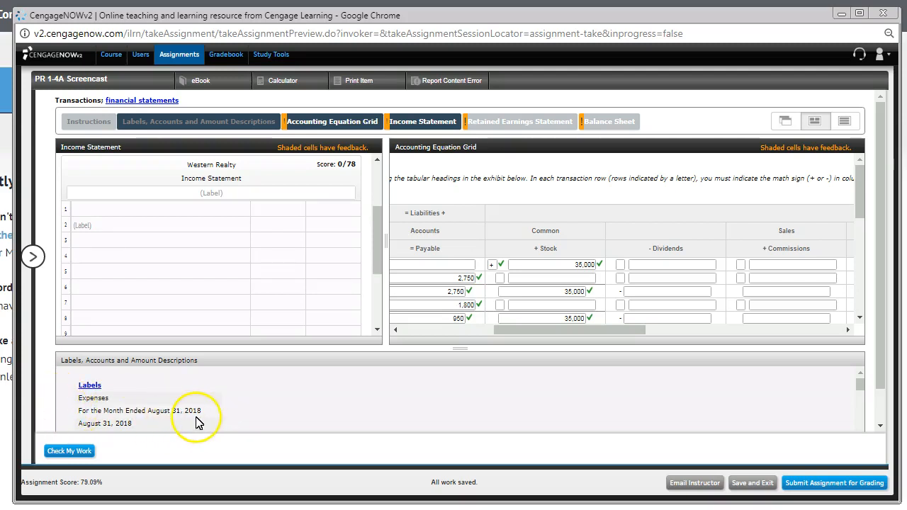
mouse_move(139, 411)
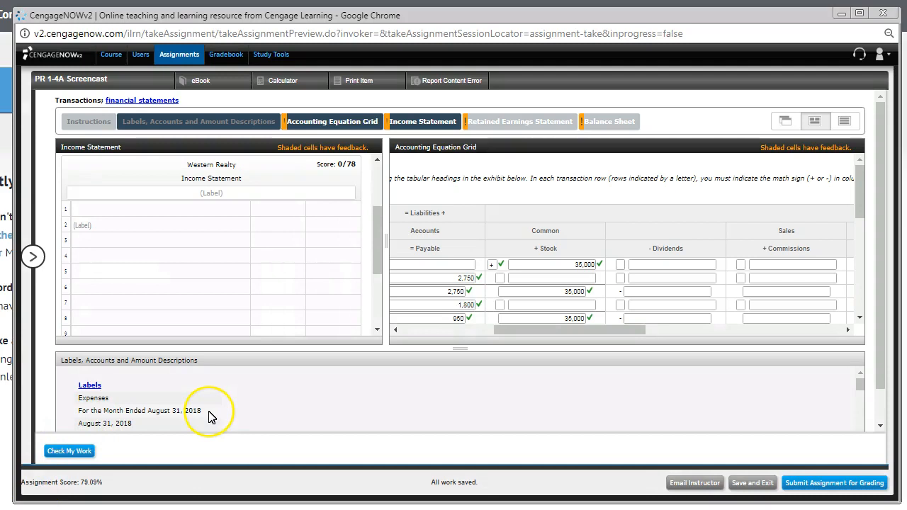
double_click(139, 411)
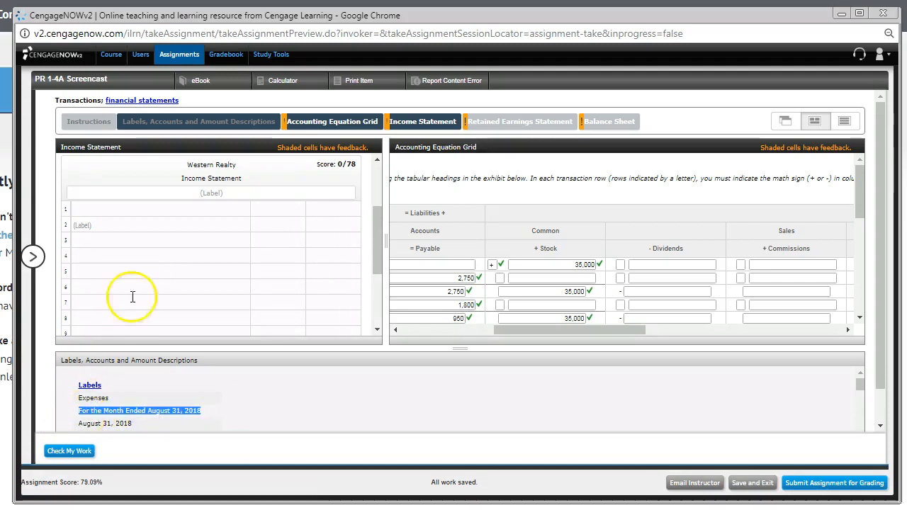
click(211, 192)
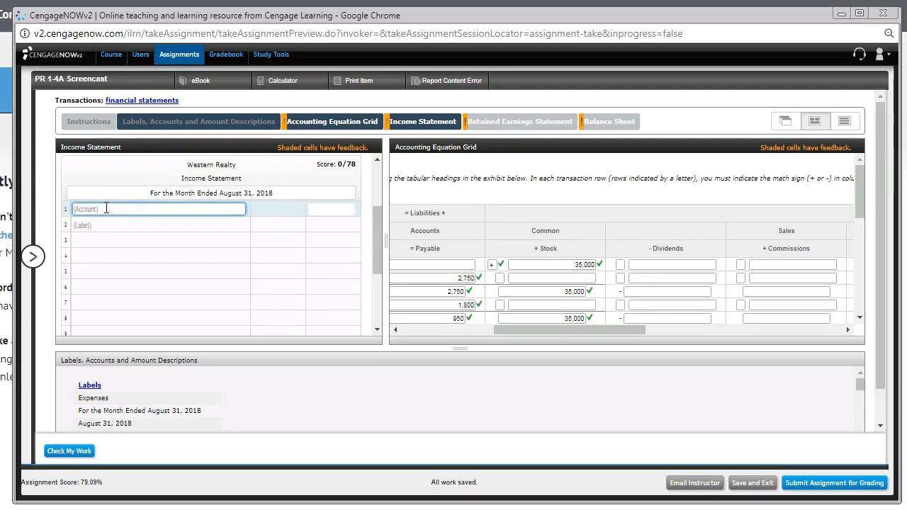
mouse_move(370, 230)
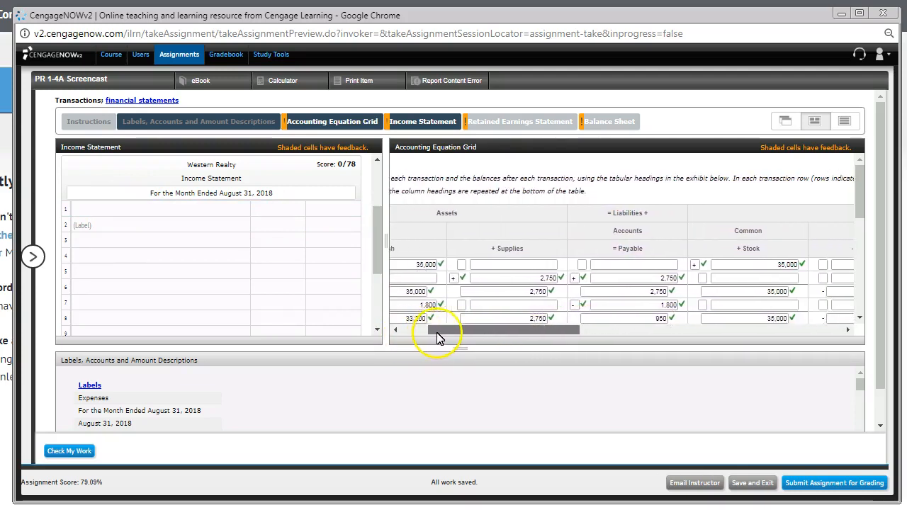
drag(439, 329, 532, 329)
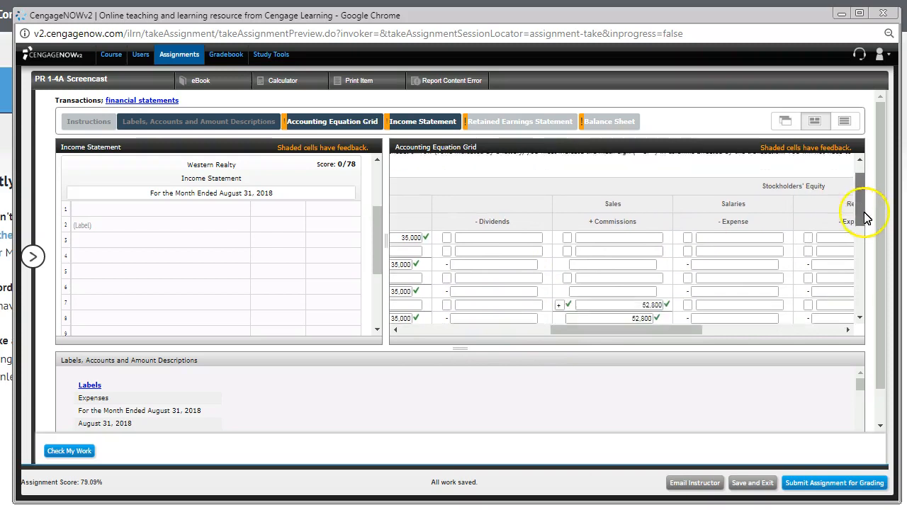
scroll(down, 3)
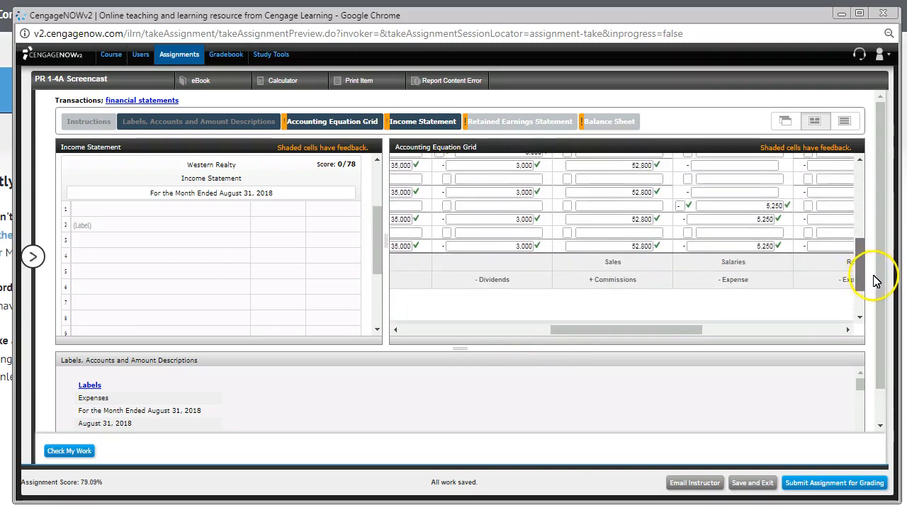
mouse_move(498, 216)
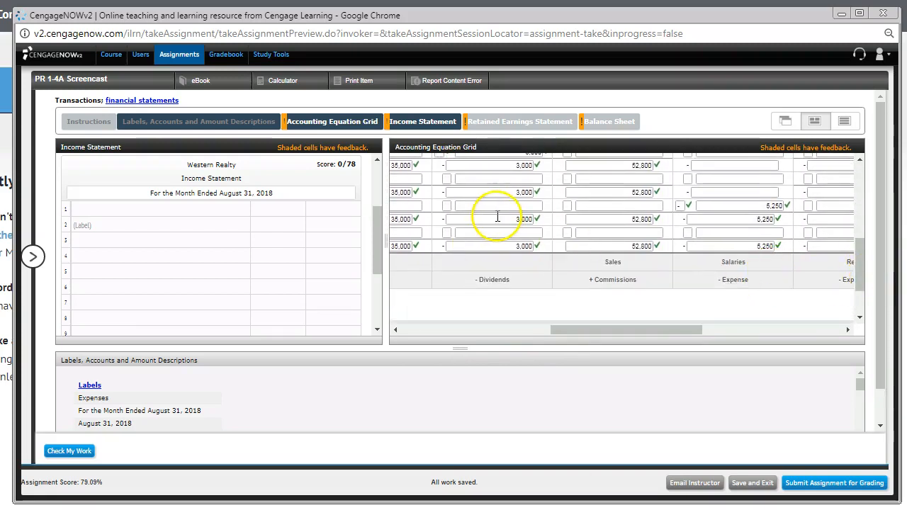
mouse_move(204, 218)
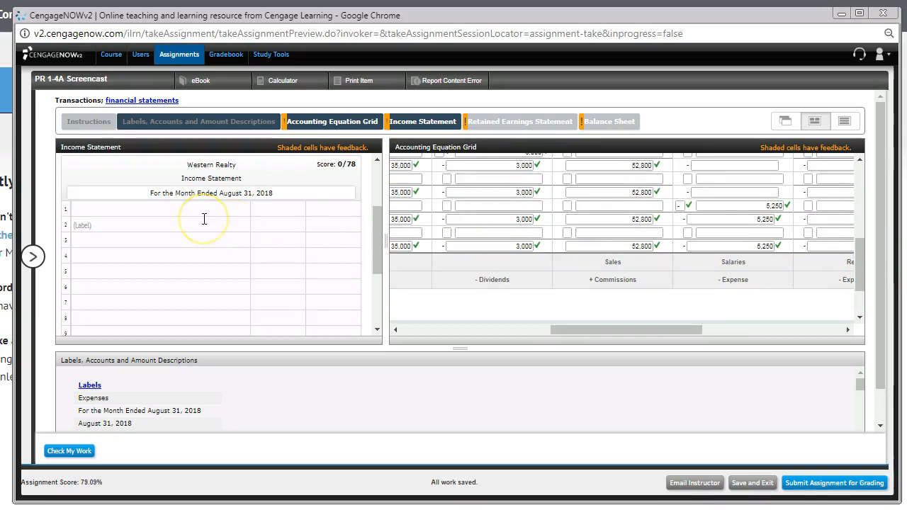
mouse_move(108, 457)
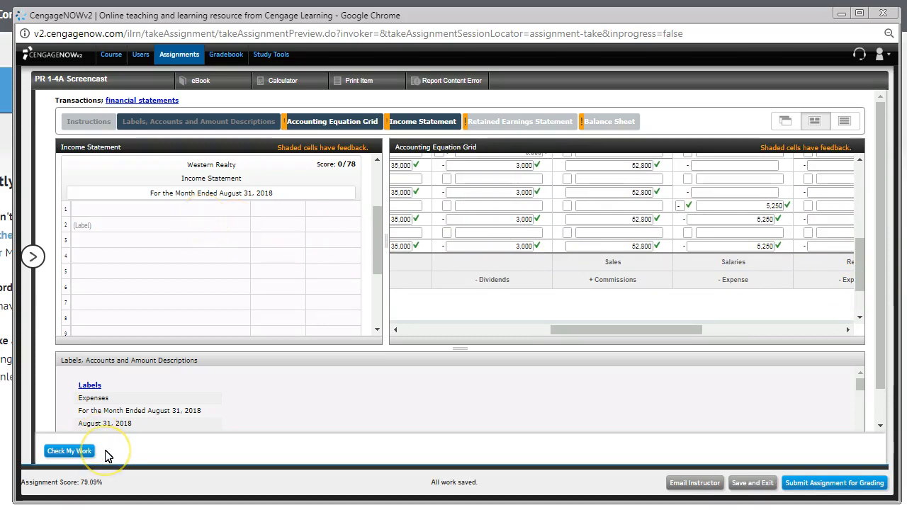
mouse_move(204, 400)
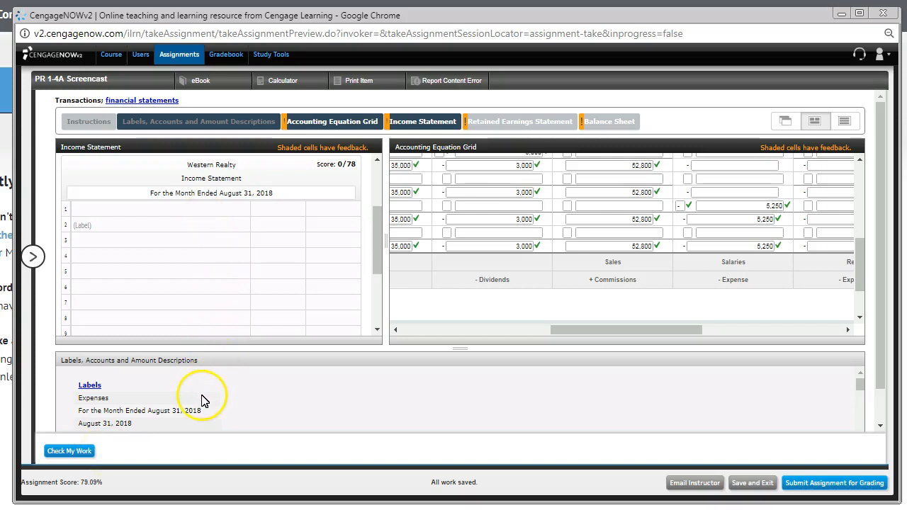
mouse_move(375, 390)
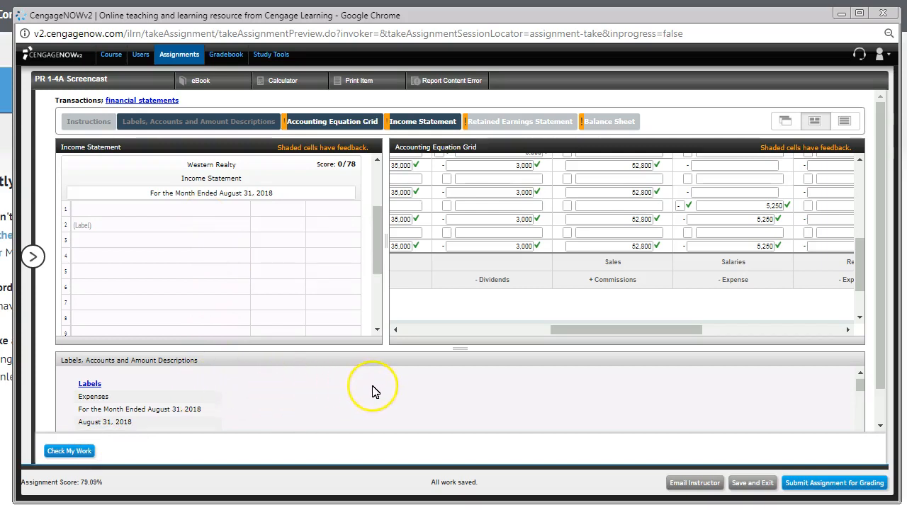
scroll(down, 3)
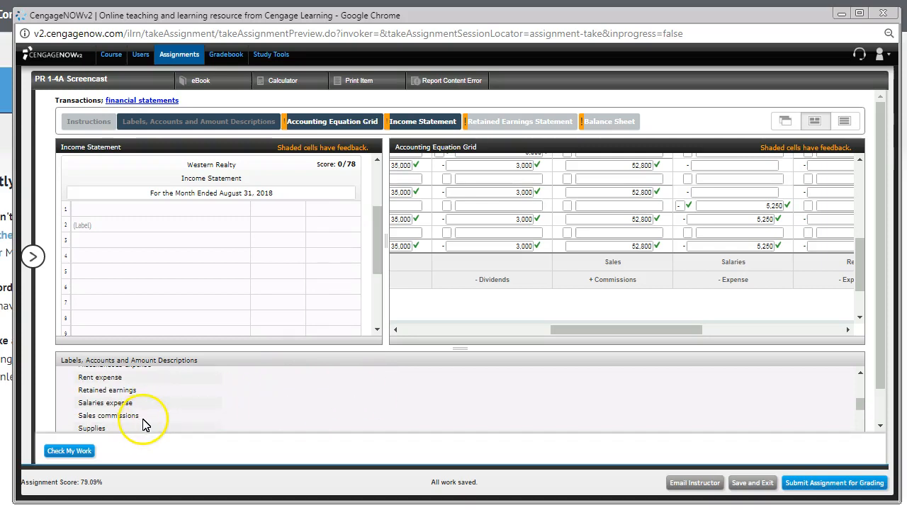
- Enter Sales commissions of 52800 as the first income statement line
click(108, 417)
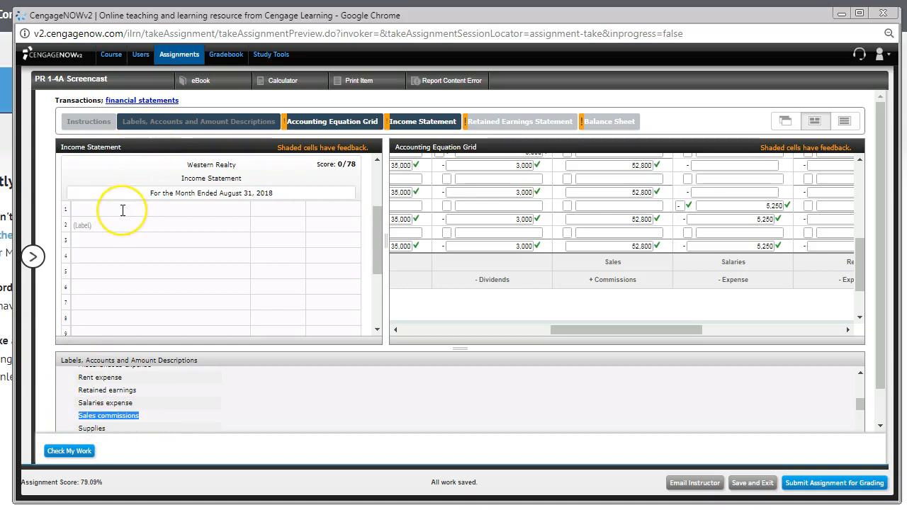
text(Sales commissions)
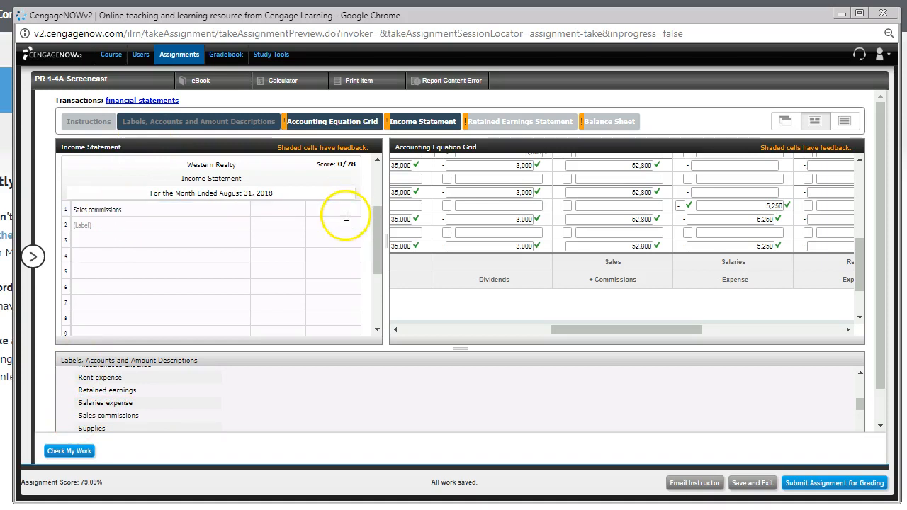
click(332, 209)
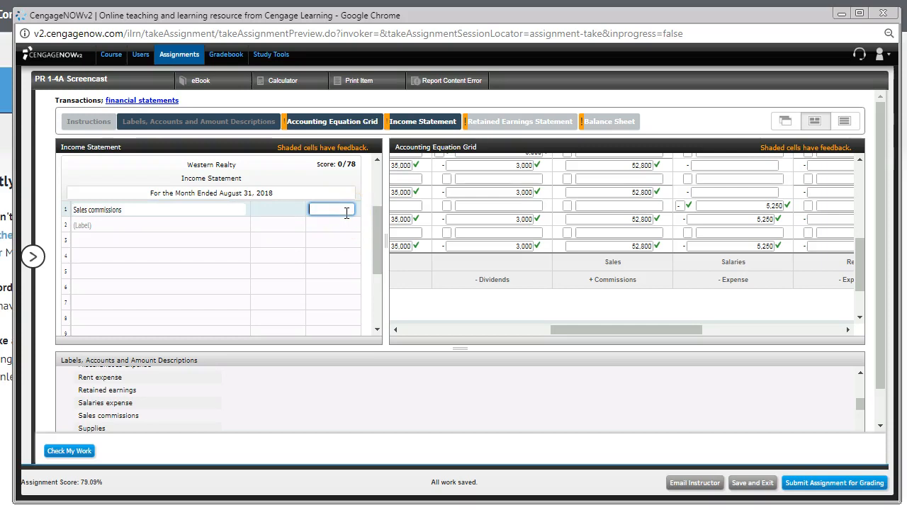
text(528)
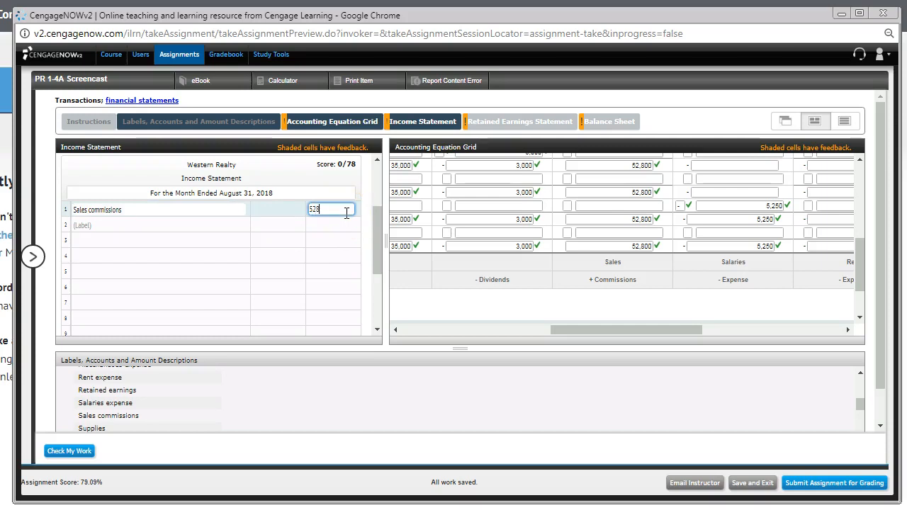
text(52800)
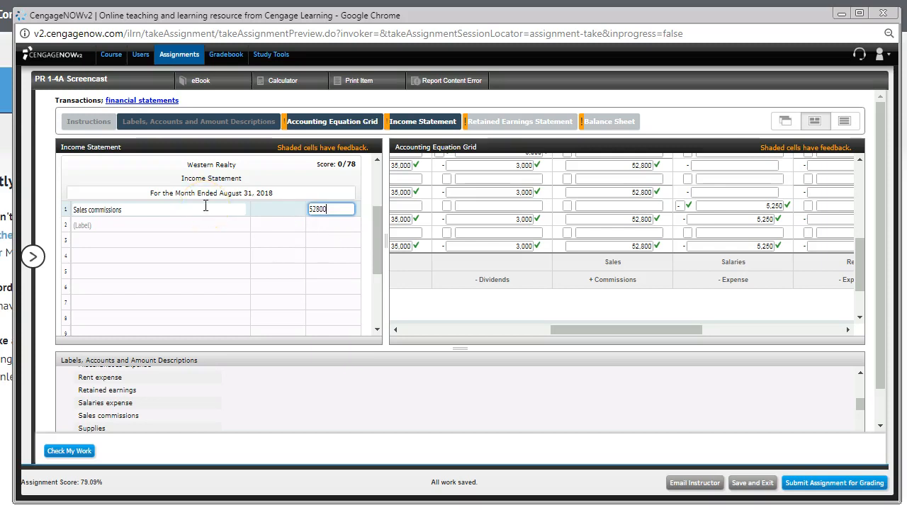
mouse_move(210, 227)
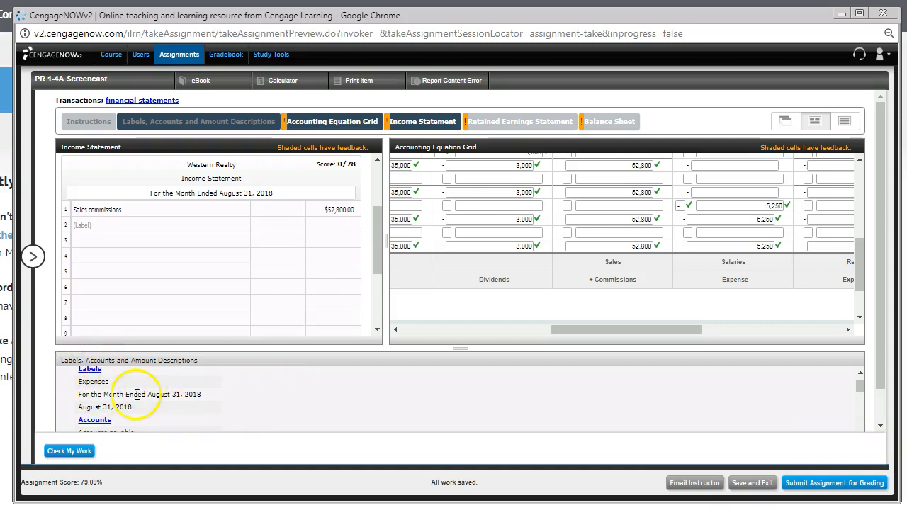
mouse_move(125, 381)
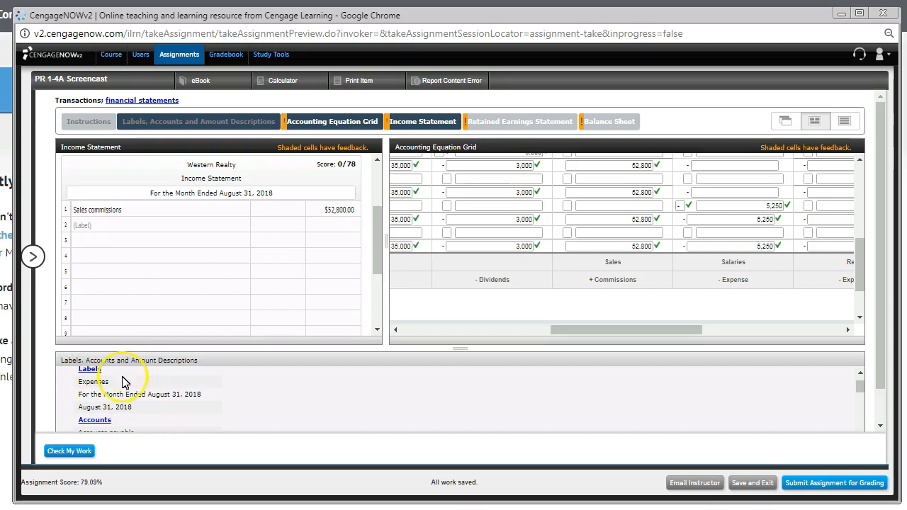
- Pick the Expenses label wording and begin the second line
double_click(93, 381)
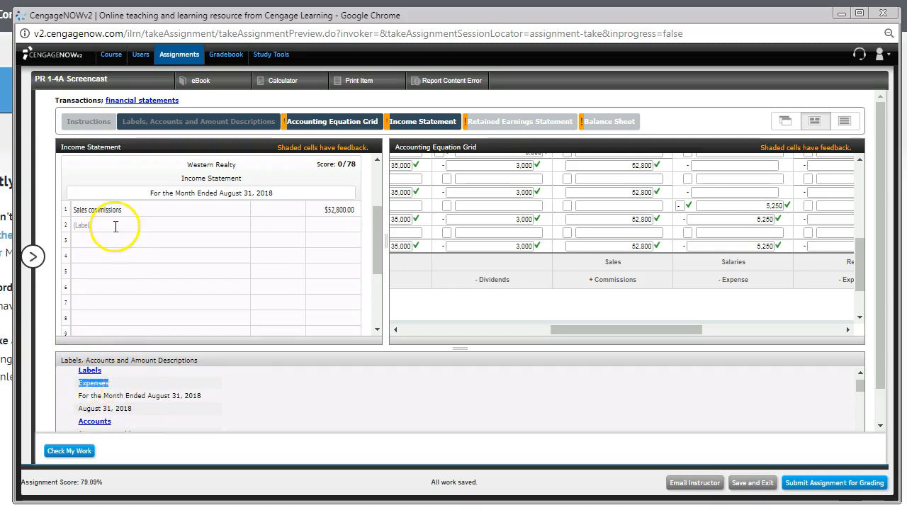
click(142, 224)
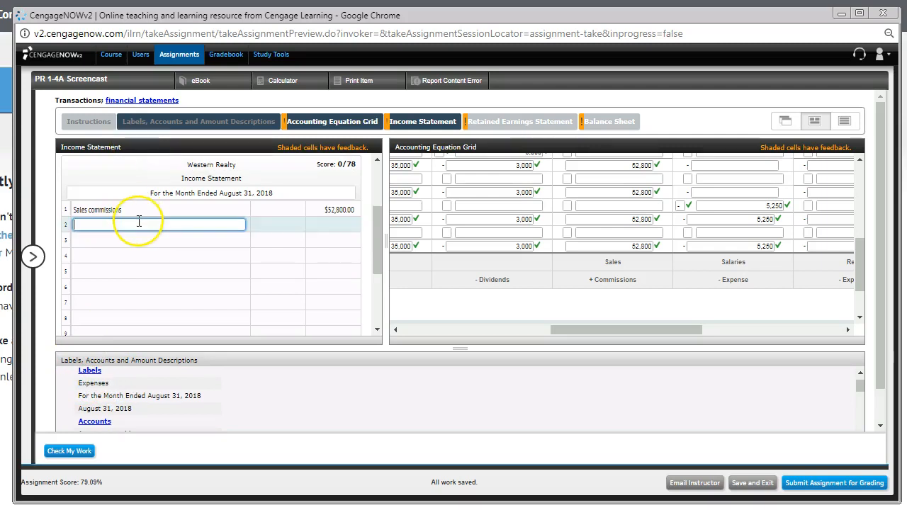
- Label row 2 Expenses and row 3 Salaries expense
text(Expenses:)
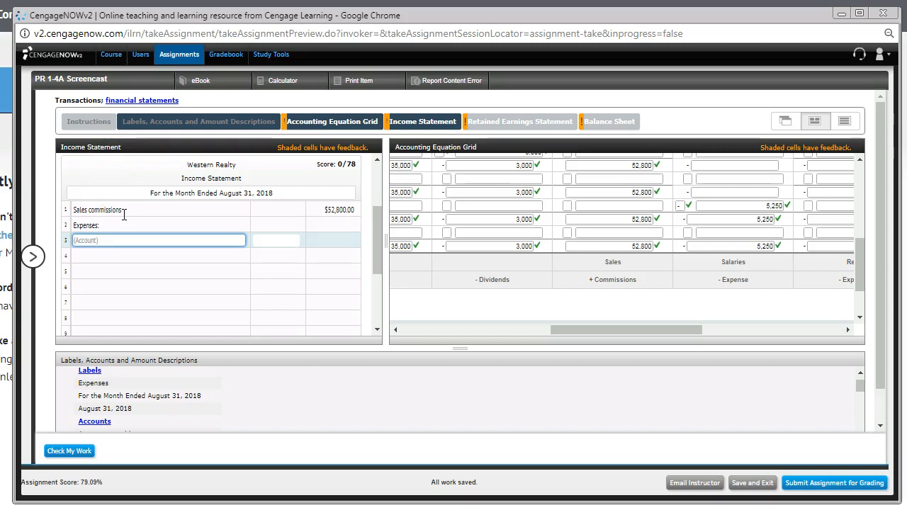
mouse_move(340, 426)
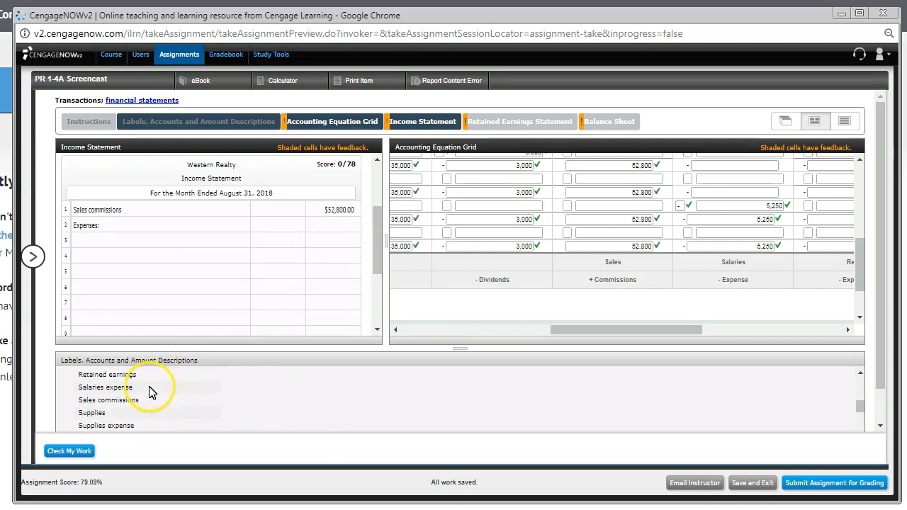
double_click(105, 387)
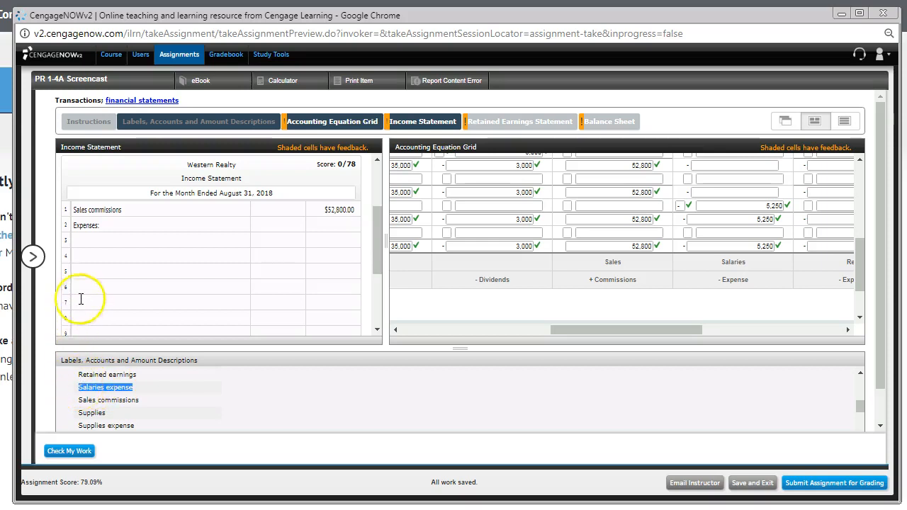
text(Salaries expense)
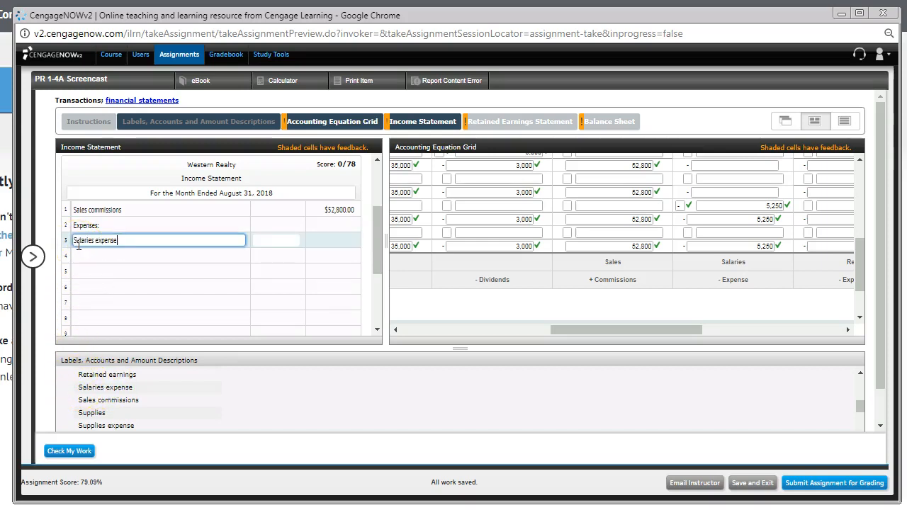
mouse_move(272, 290)
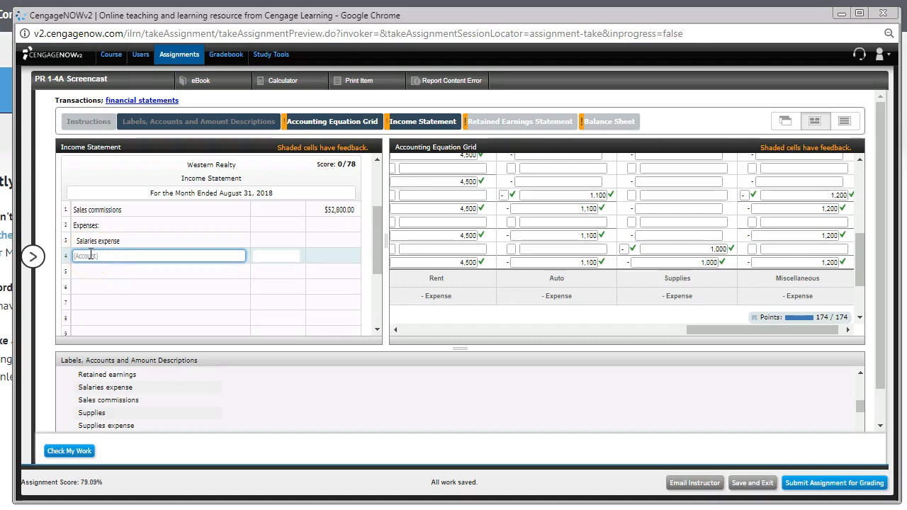
- Enter Rent Expense of 4500 on the fourth line
text(Rent)
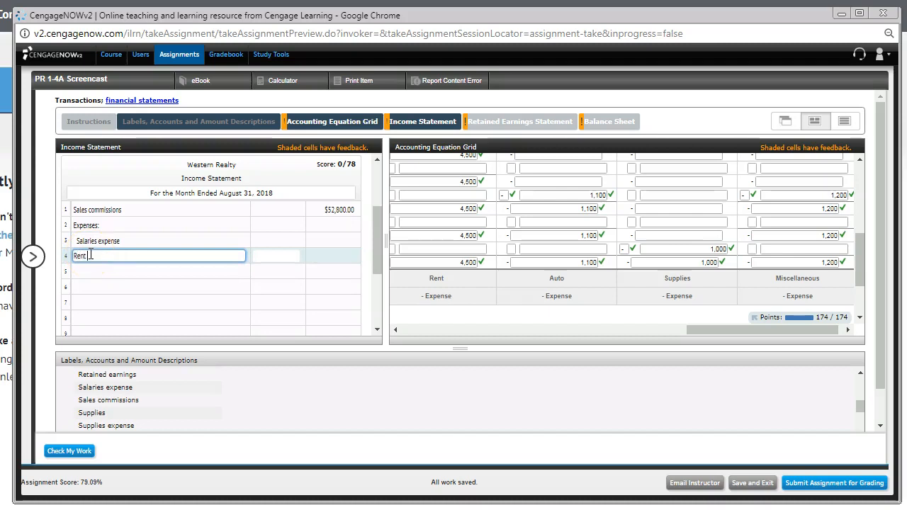
text(Expense)
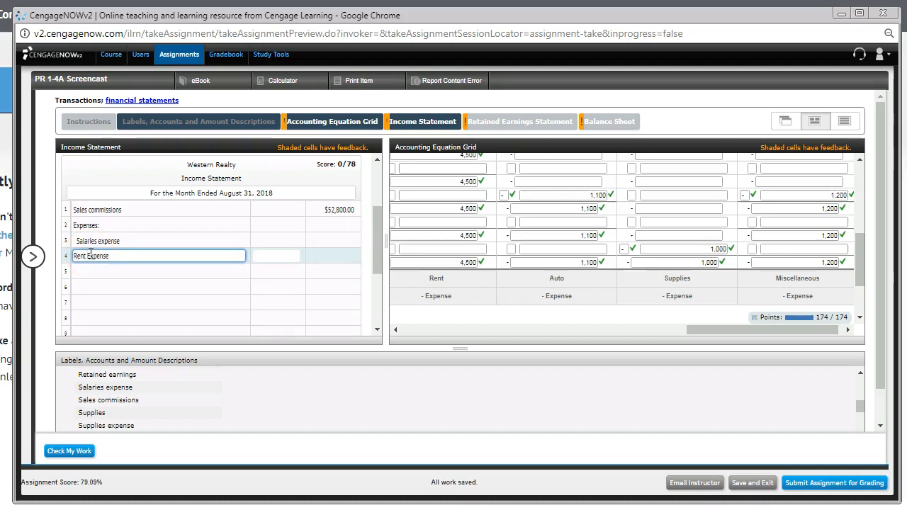
click(277, 256)
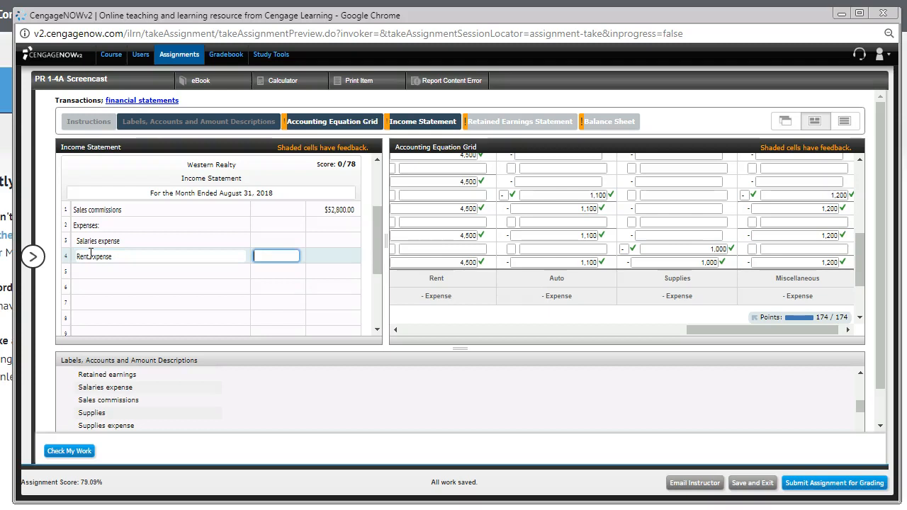
text(4500)
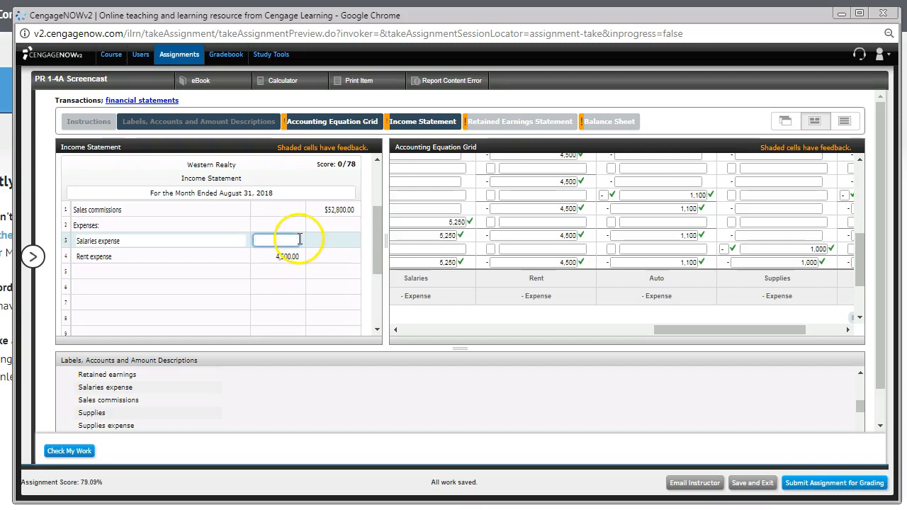
- Finish the salaries amount and add Auto Expense of 1,100.00 on the next line
text(525)
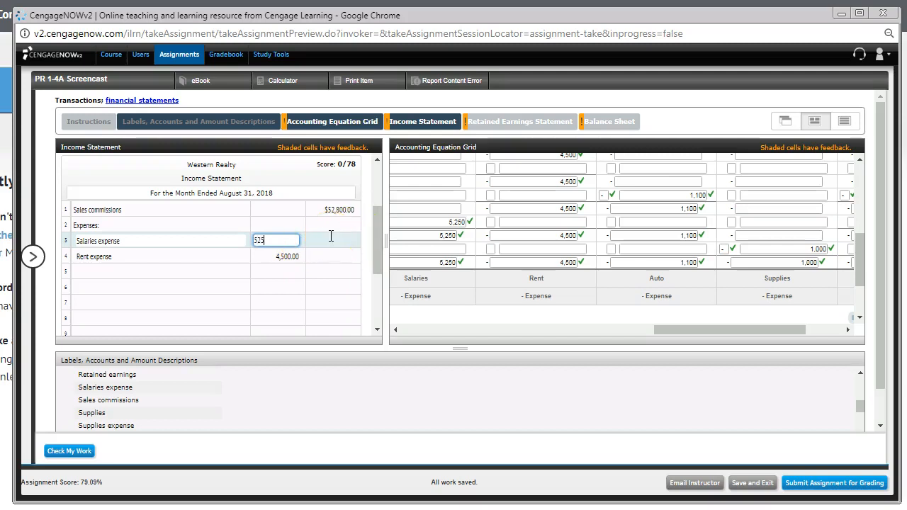
click(159, 255)
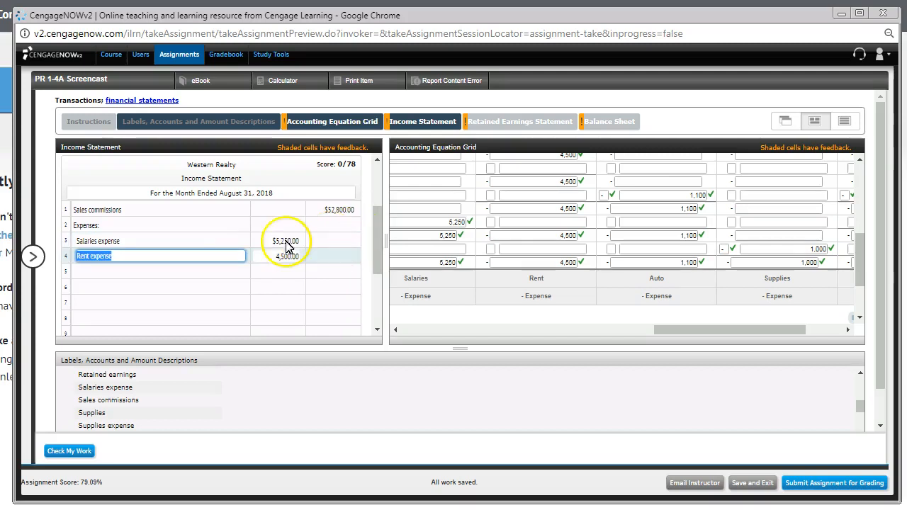
click(158, 272)
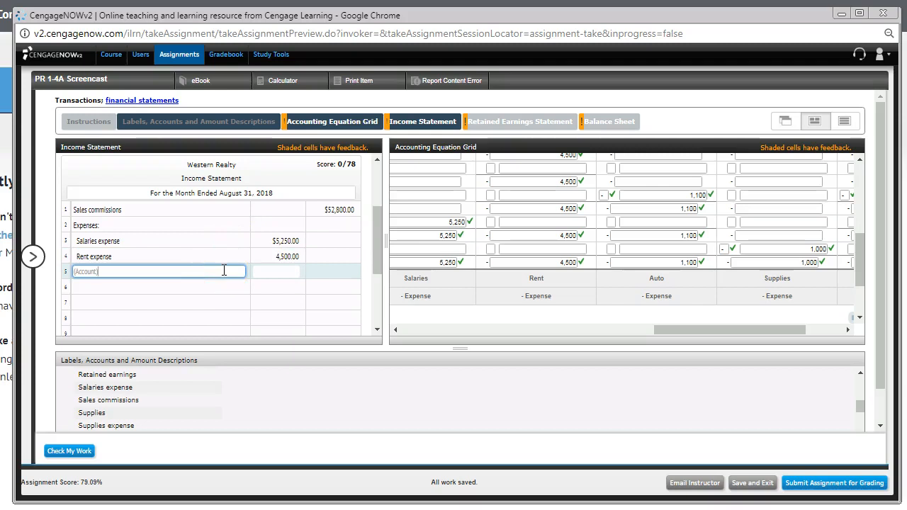
text(Auto)
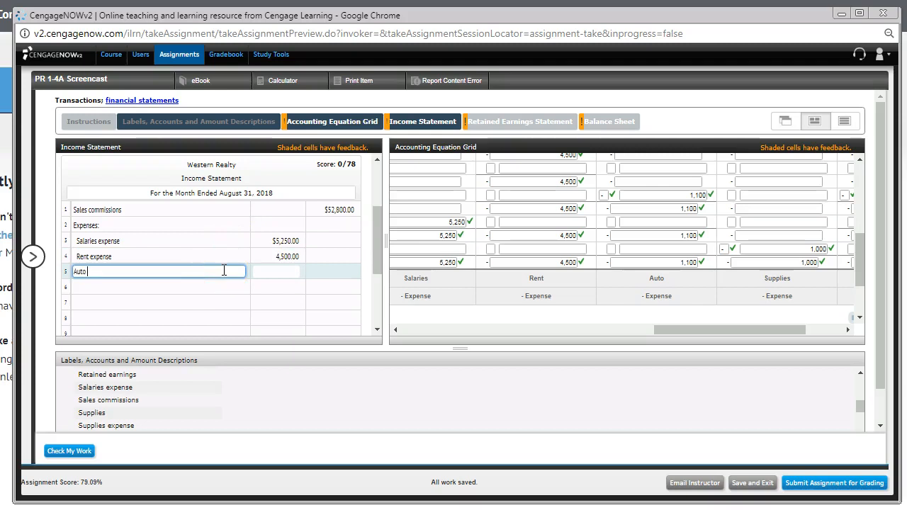
text(Expense)
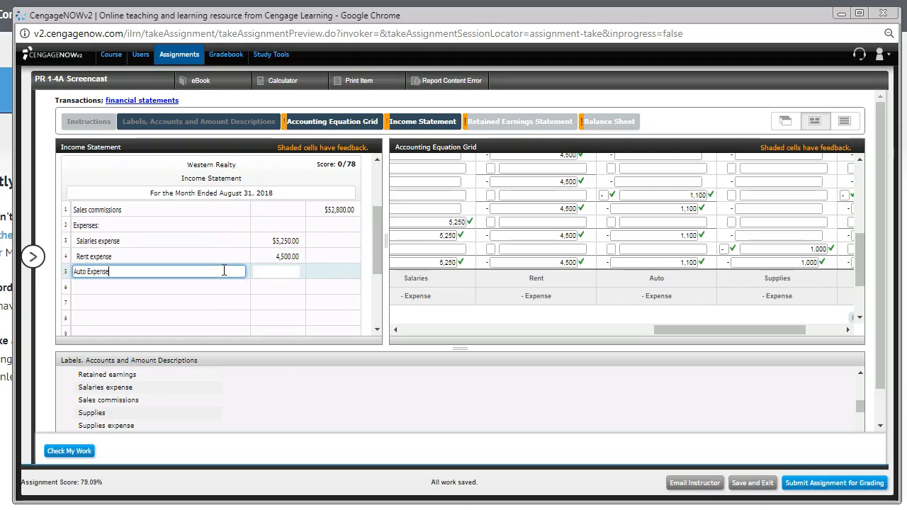
click(277, 272)
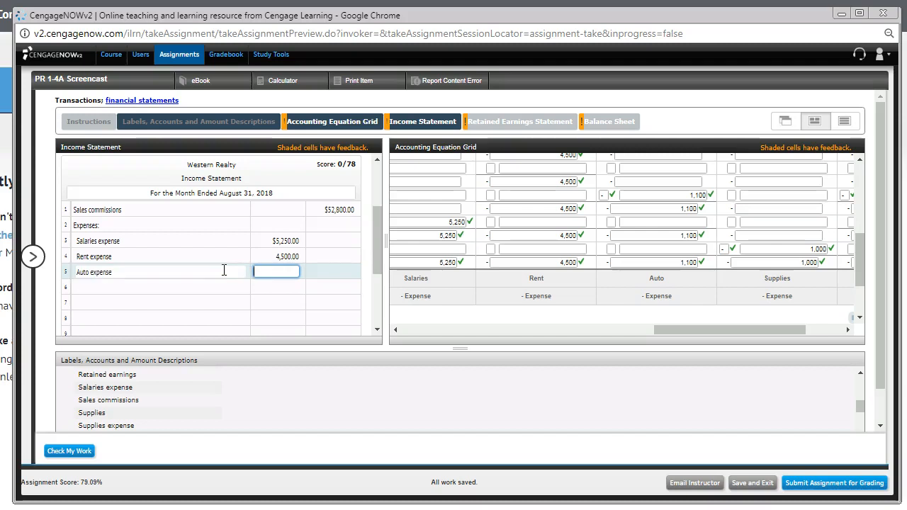
text(1,100.00)
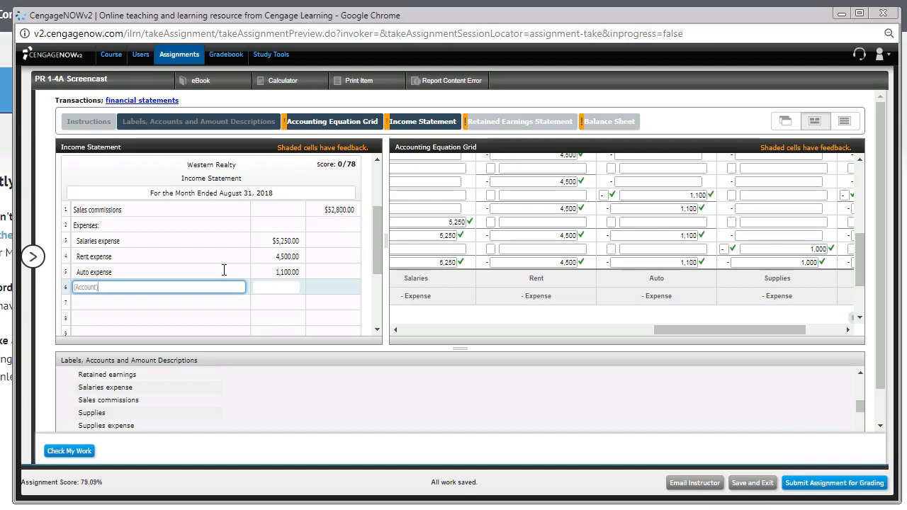
- Add Supplies expense of 1000 below Auto expense
text(Supplies)
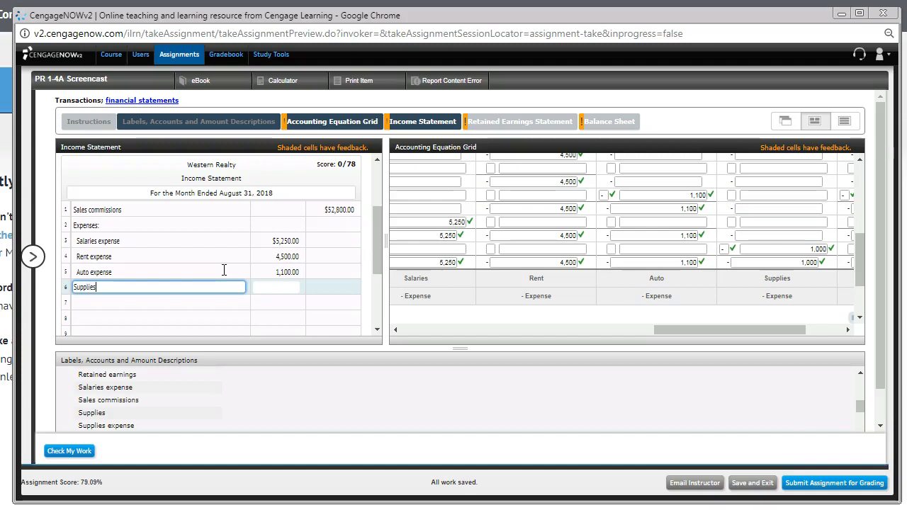
text(expense)
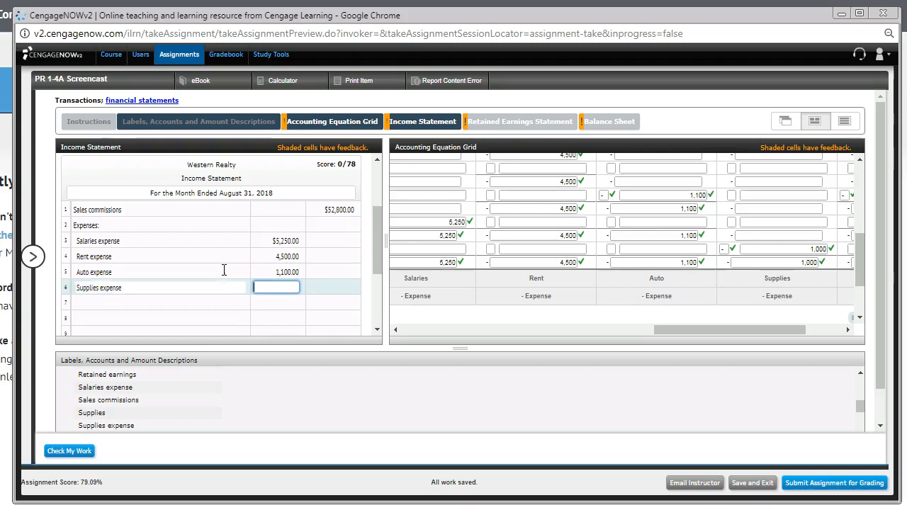
text(1000)
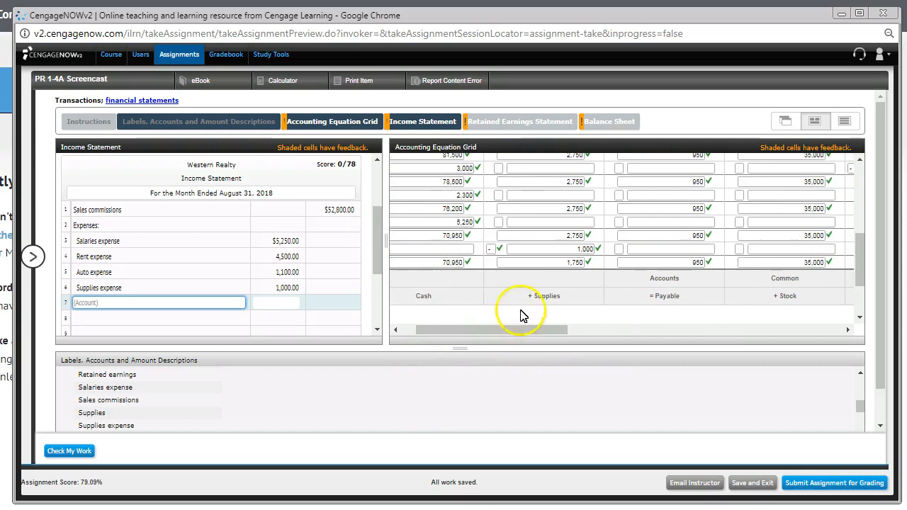
mouse_move(545, 296)
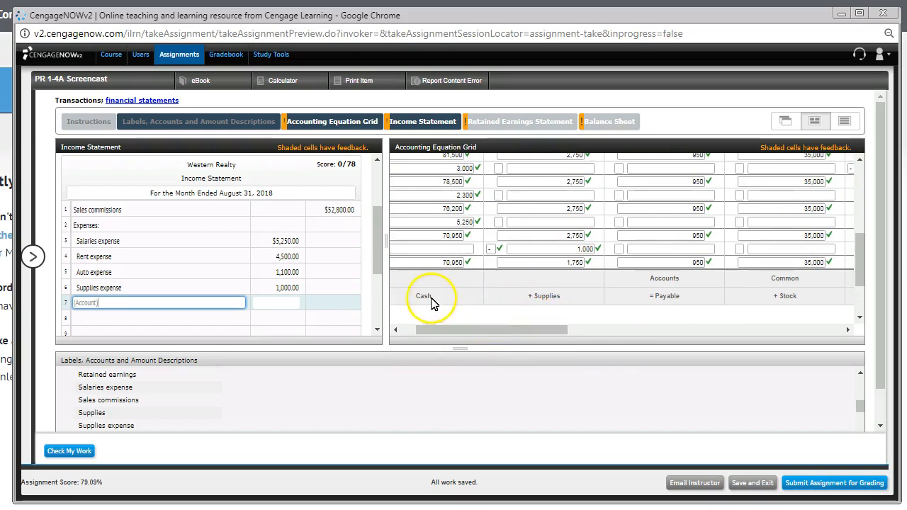
mouse_move(507, 302)
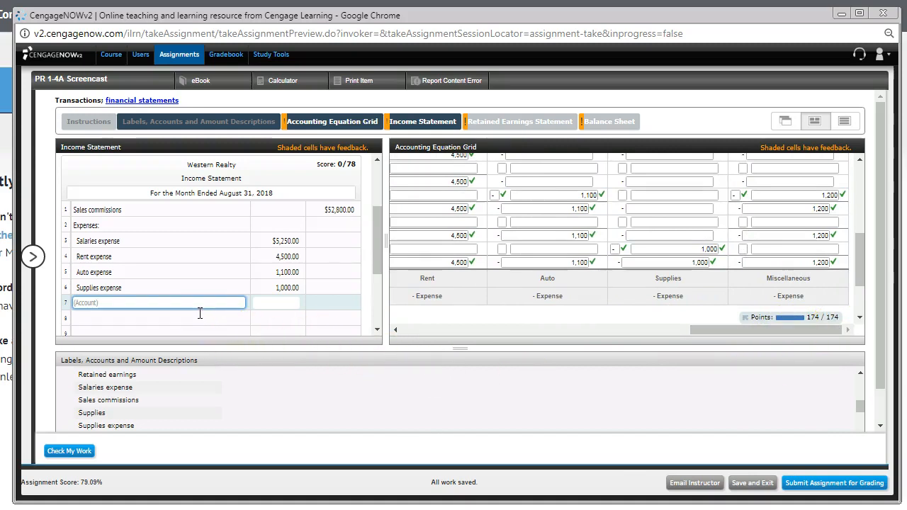
- Label row 7 Miscellaneous expense for its 1,200 amount
text(Miscell)
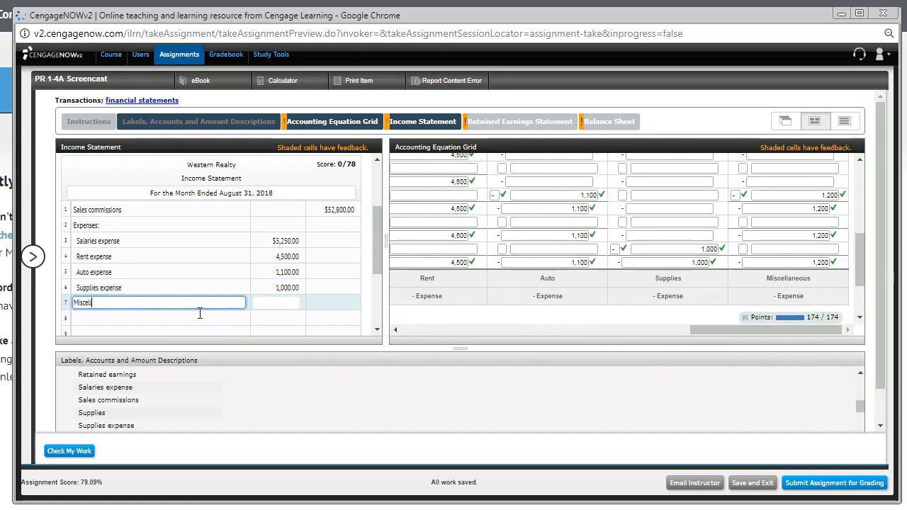
text(aneous)
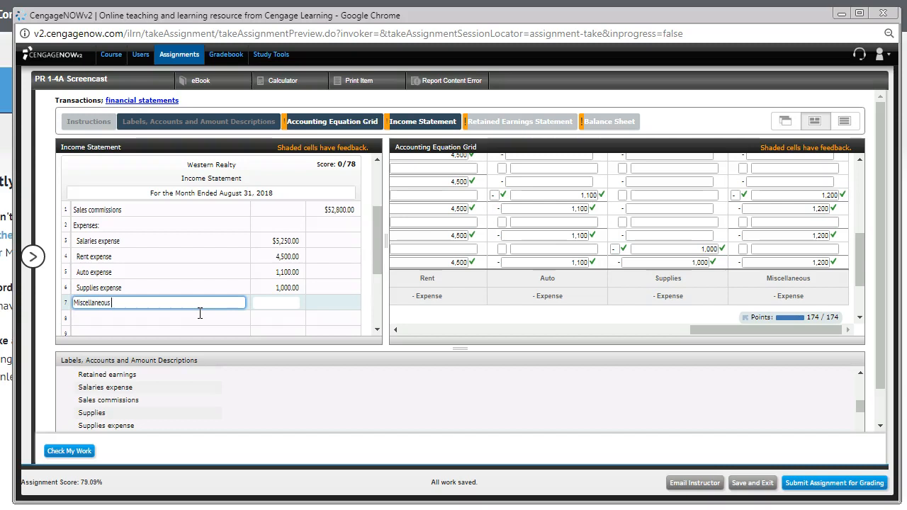
text(expense)
click(276, 303)
text(1,200)
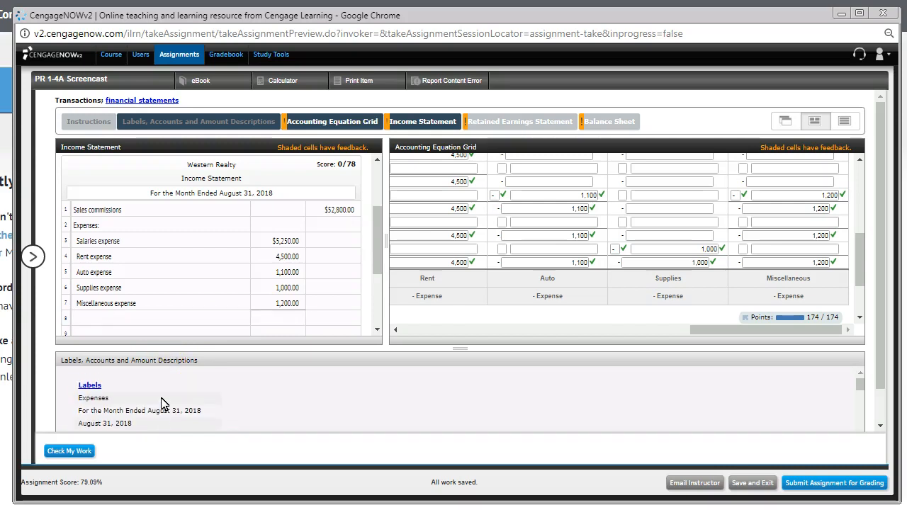
- Add Total expenses of 13050 in the outer amount column of row 8
scroll(down, 3)
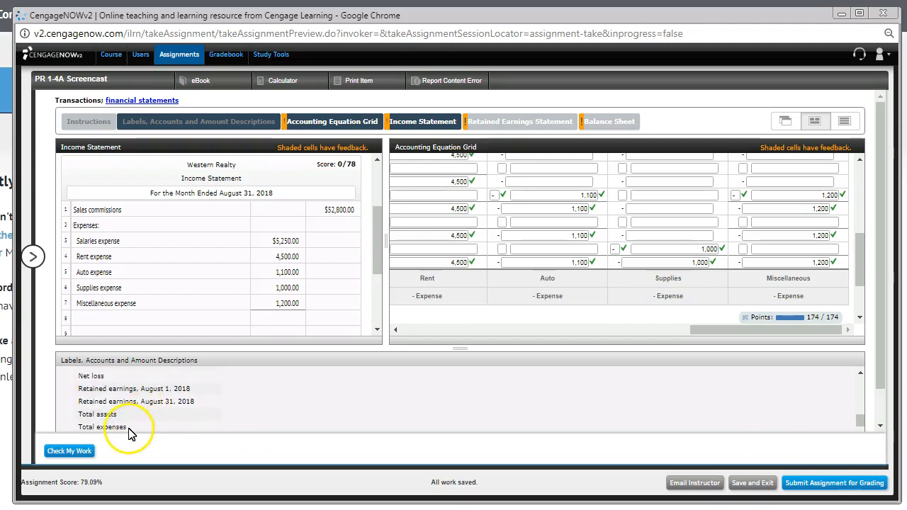
double_click(99, 428)
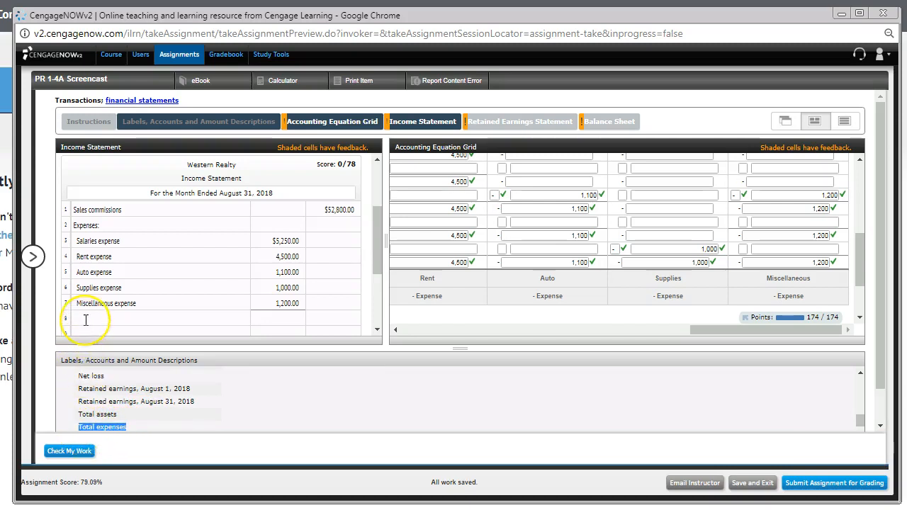
text(Total expenses)
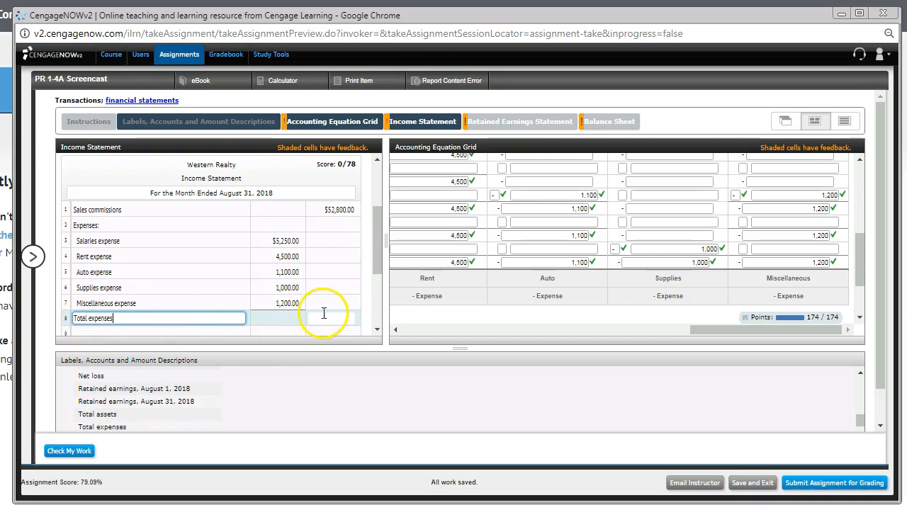
click(331, 318)
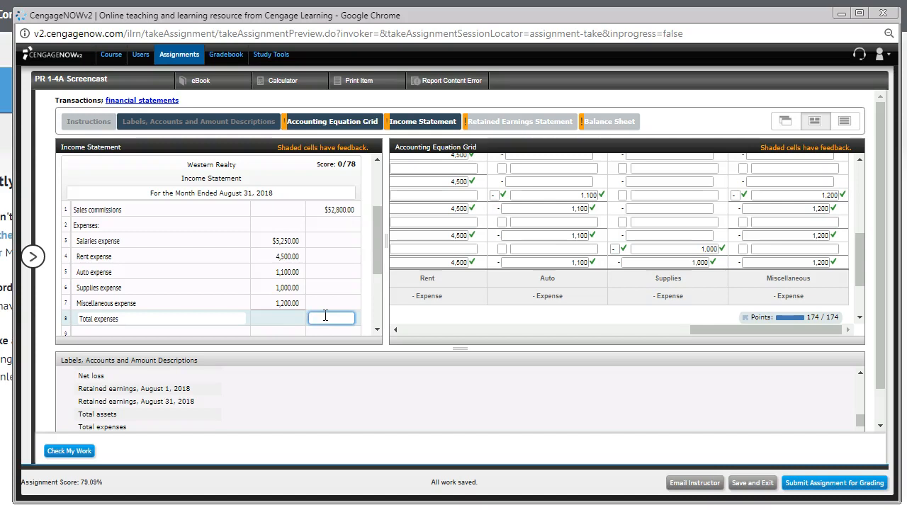
text(13050.00)
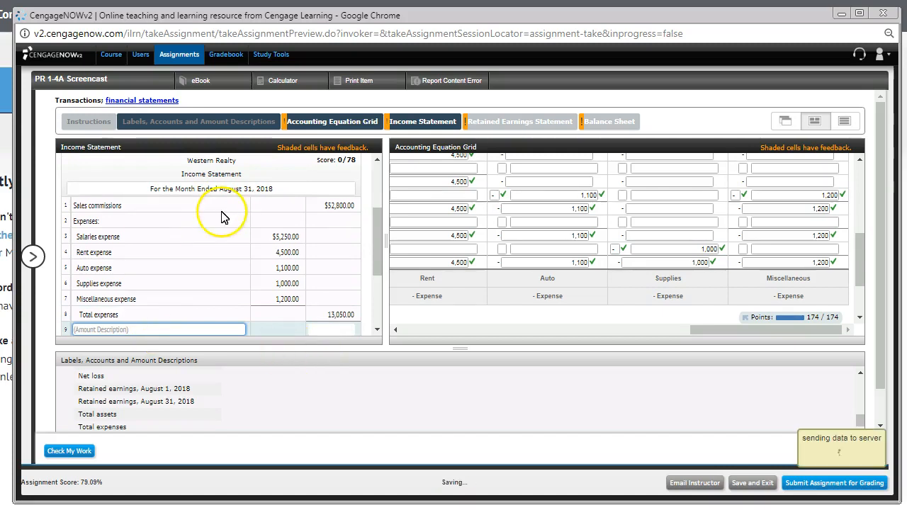
mouse_move(315, 208)
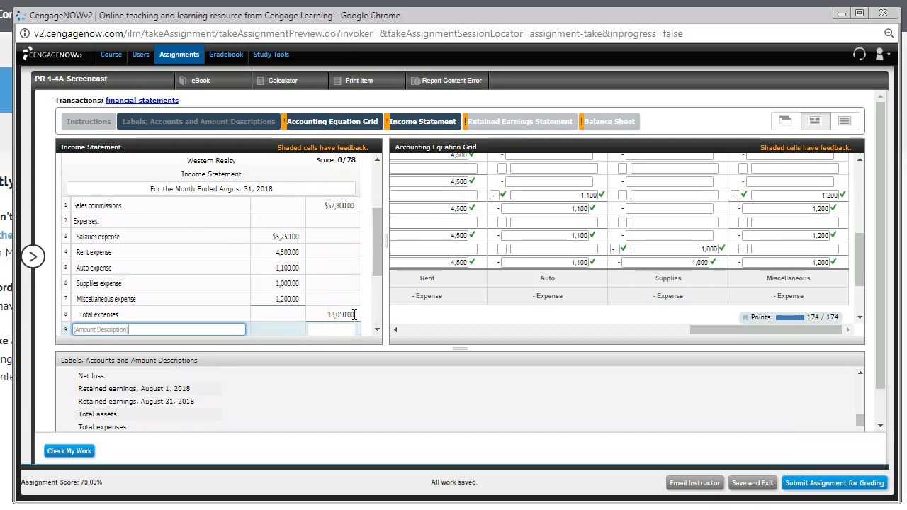
mouse_move(142, 428)
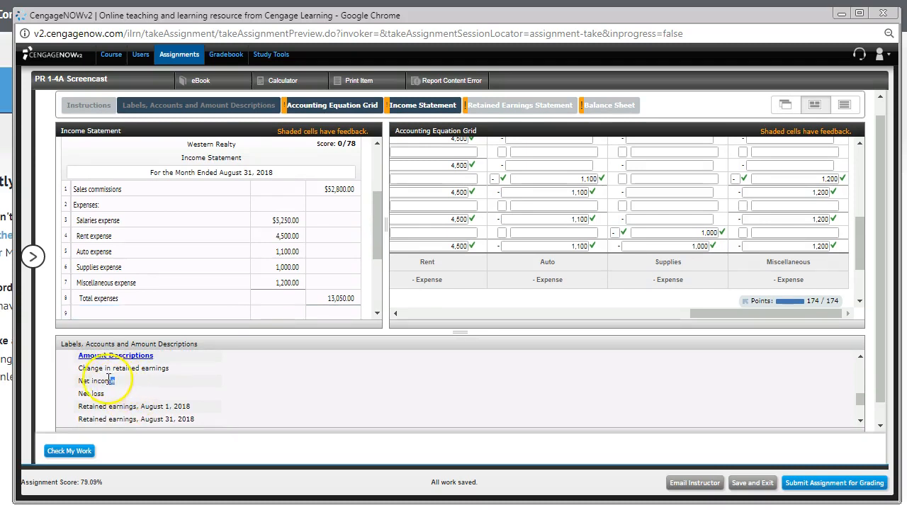
- Add the Net income line of 39,750 below Total expenses
click(97, 382)
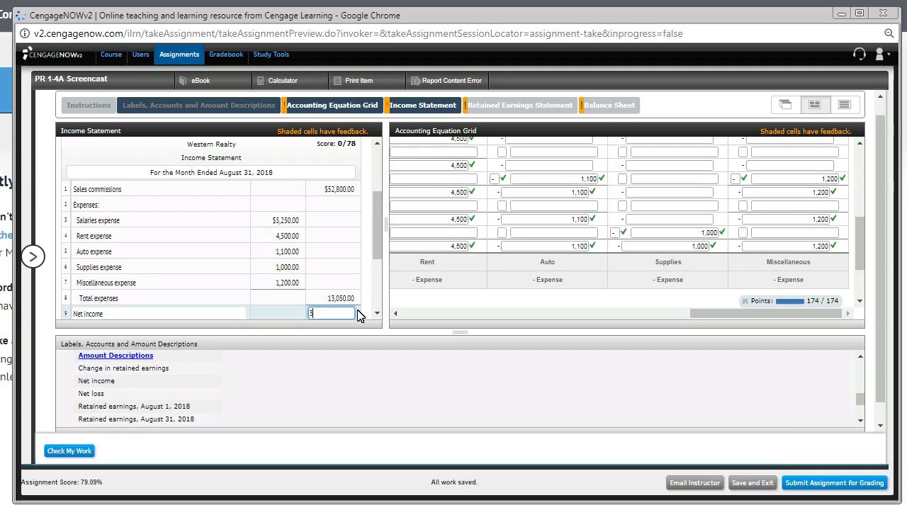
text(39,750.00)
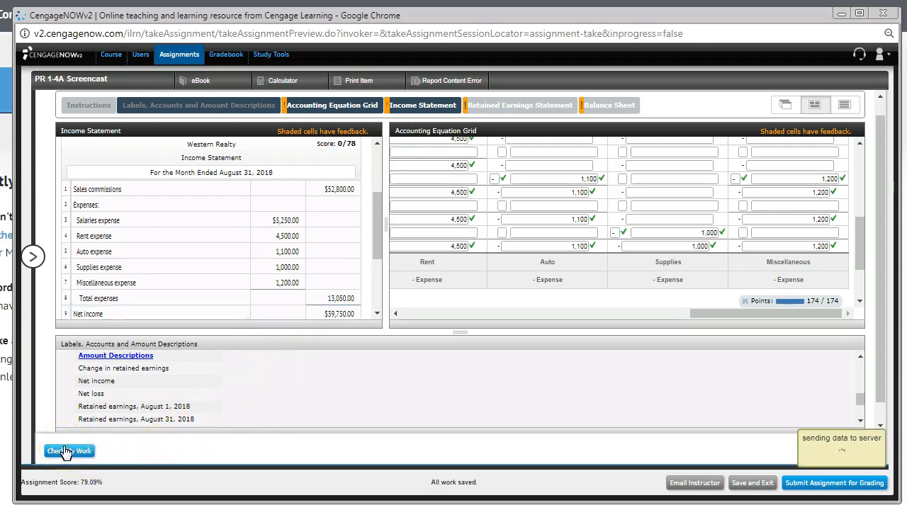
- Grade the finished income statement with Check My Work, confirming net income $39,750 and a 78/78 score
click(68, 454)
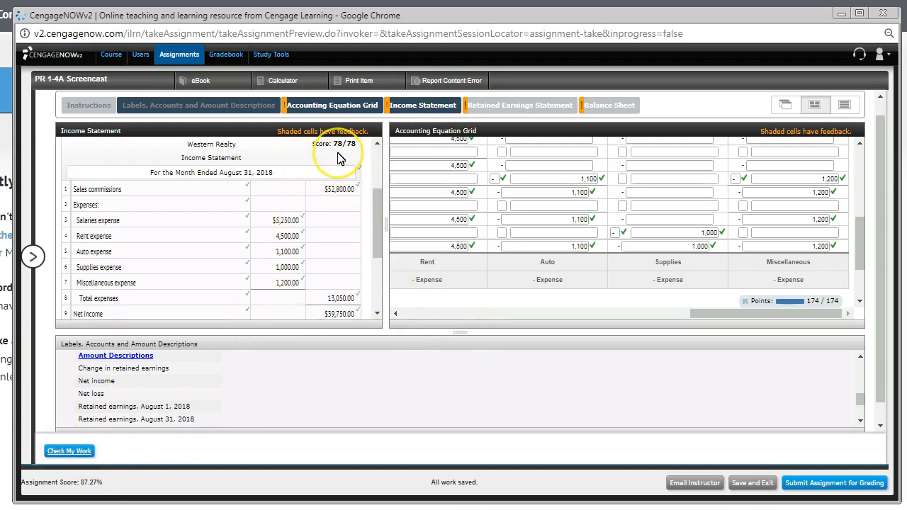
mouse_move(340, 159)
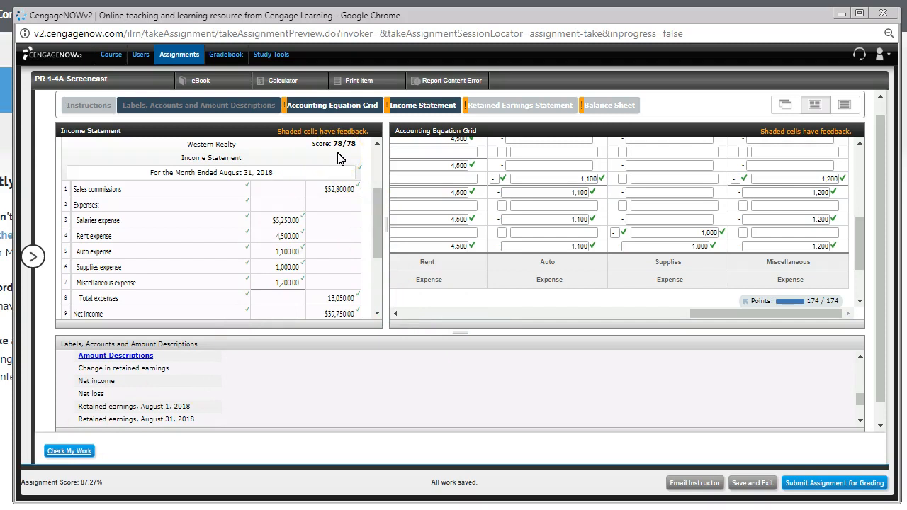